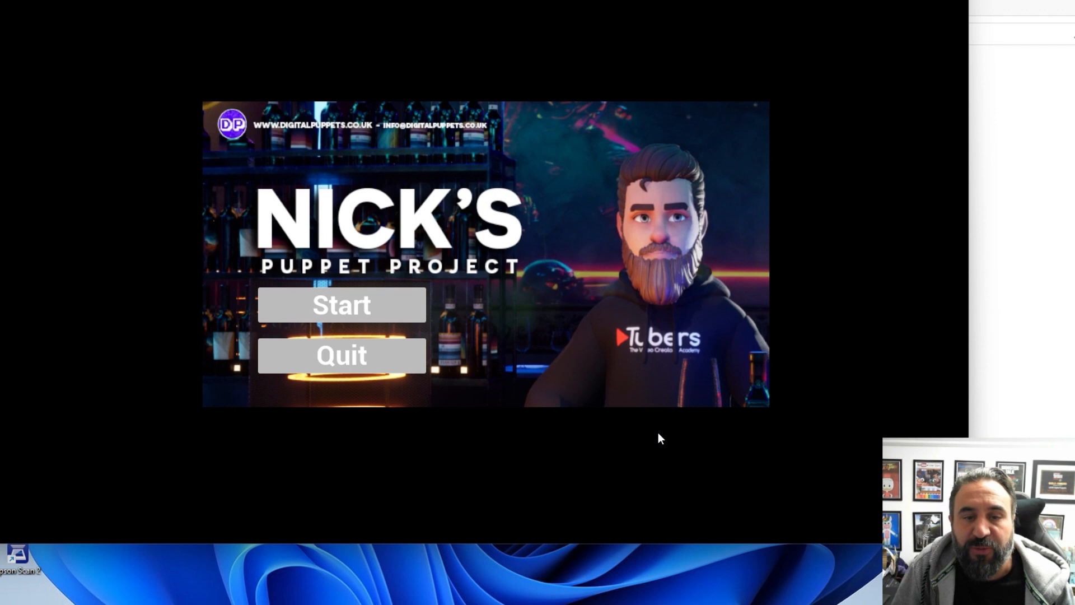
pyautogui.moveTo(661, 416)
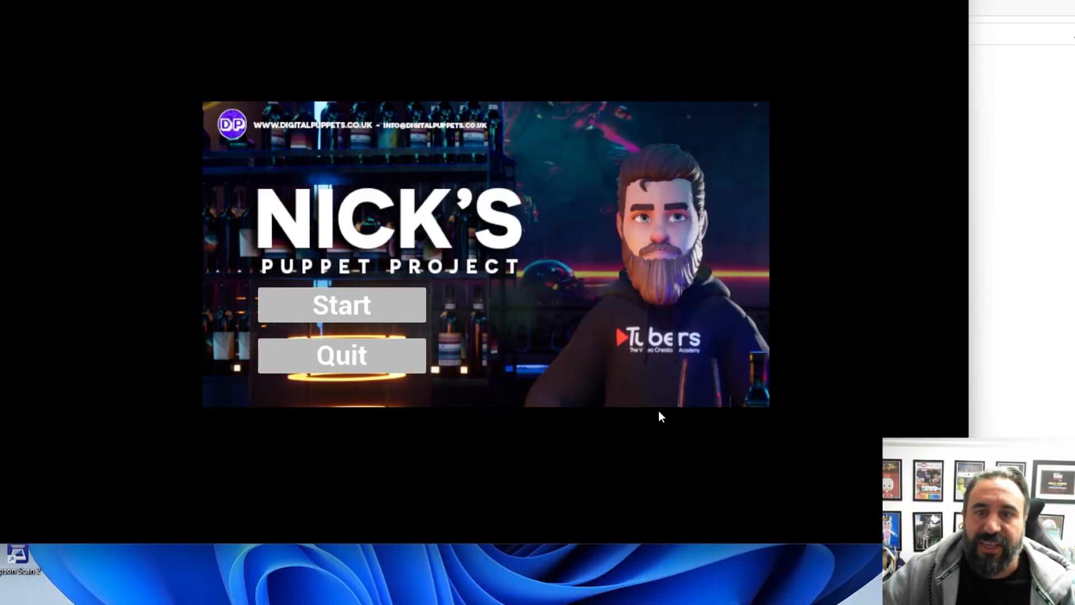
pyautogui.moveTo(699, 333)
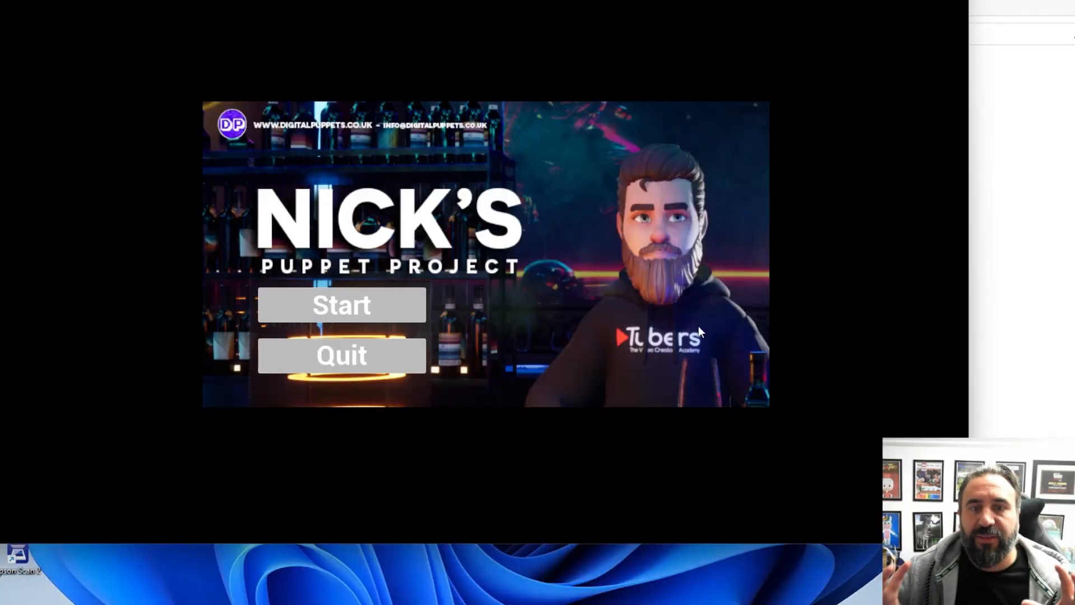
pyautogui.moveTo(511, 313)
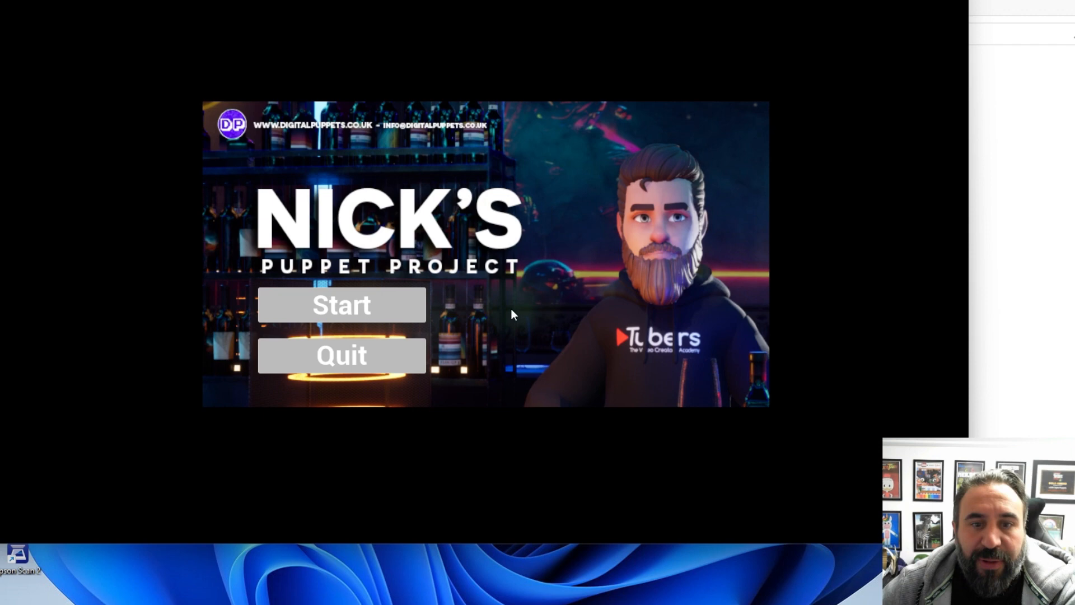
pyautogui.moveTo(363, 320)
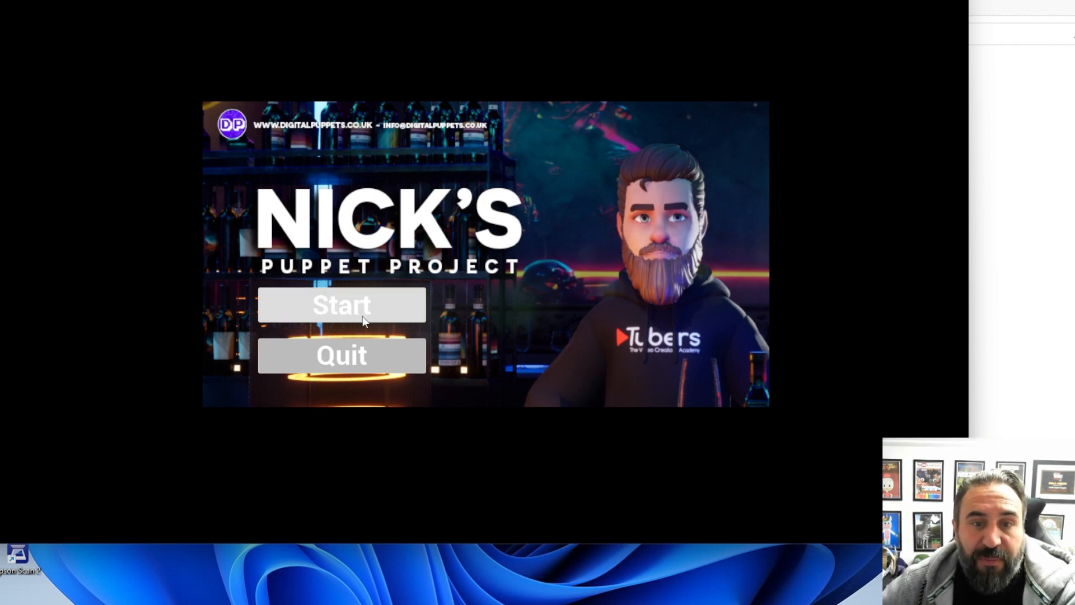
pyautogui.moveTo(510, 294)
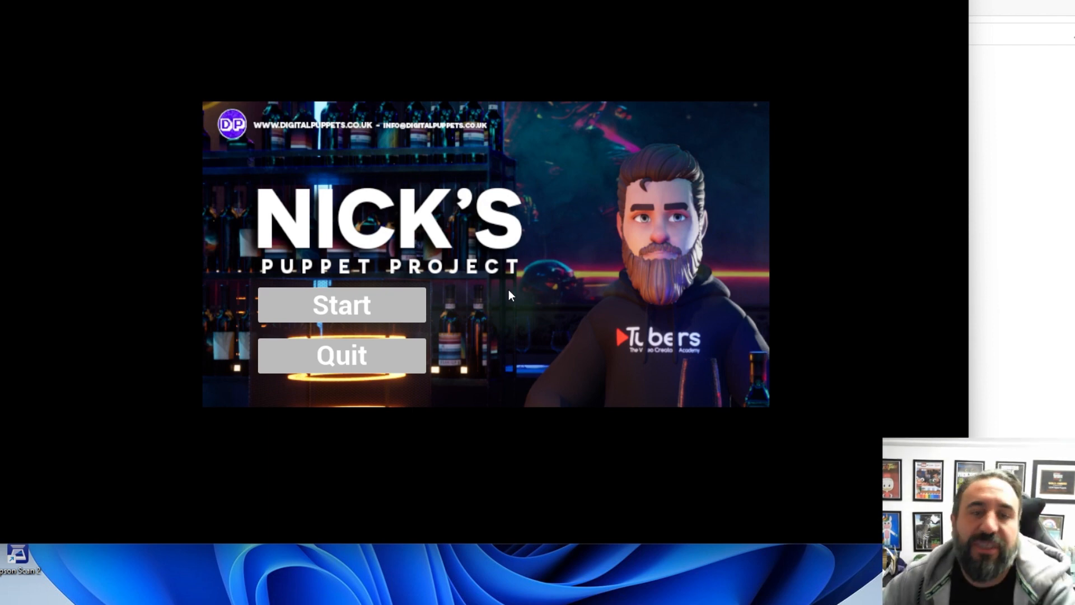
pyautogui.moveTo(438, 283)
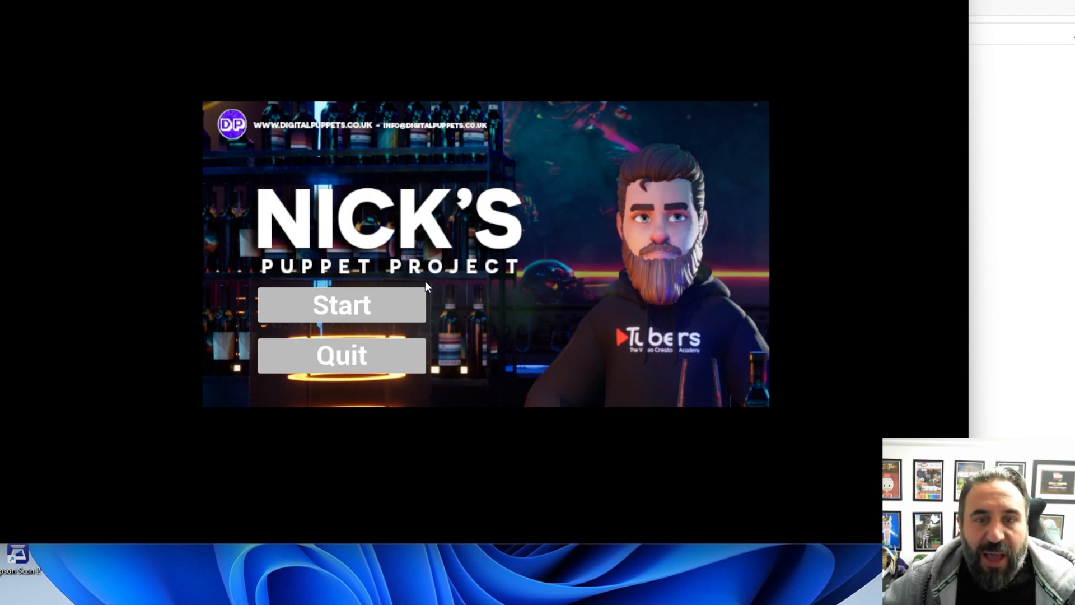
# Launch the 3D bar scene from the title menu via Start, bringing the bearded avatar live.
pyautogui.click(340, 304)
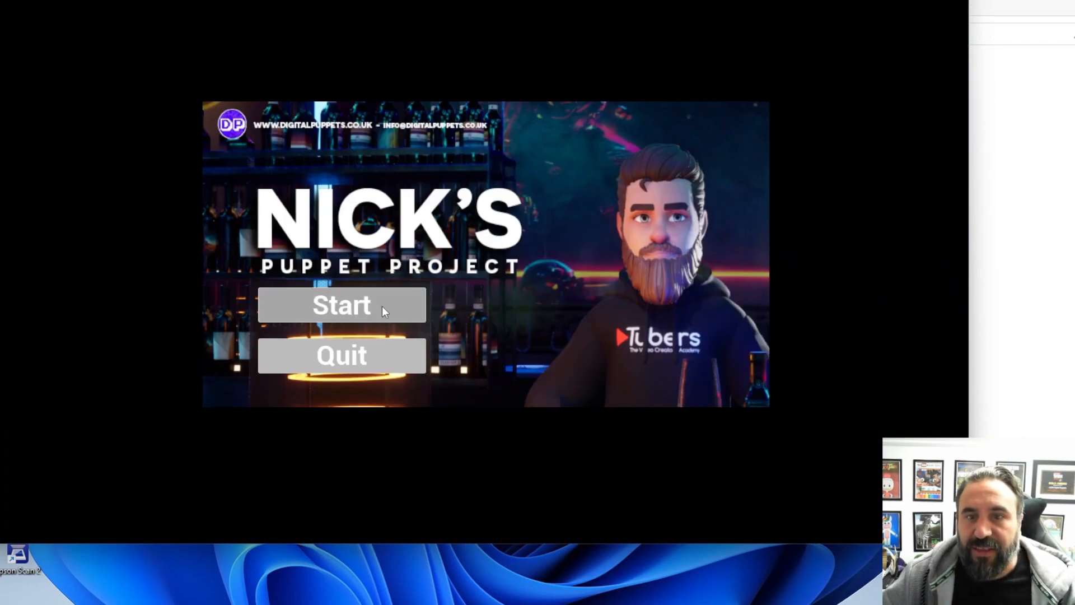
pyautogui.click(341, 305)
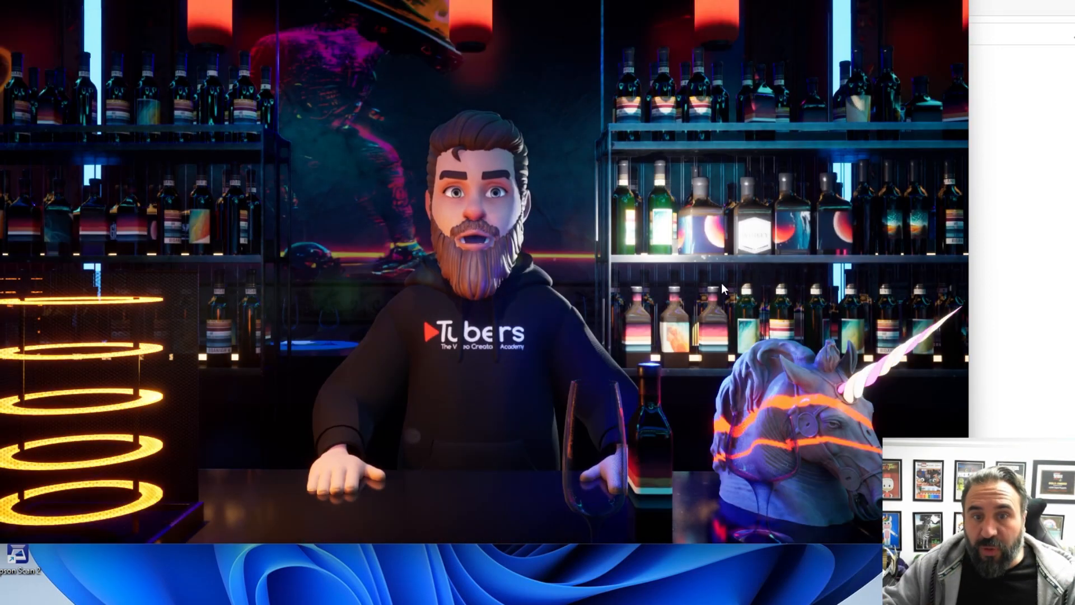